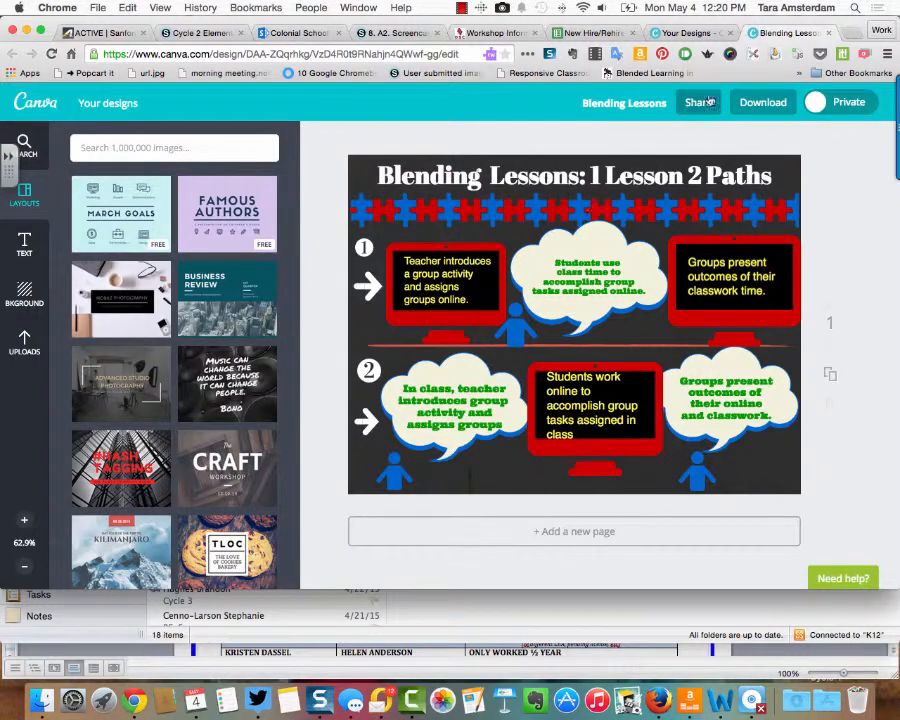
# Step: Reveal the Download options for the Blending Lessons design from the top toolbar
pyautogui.click(762, 102)
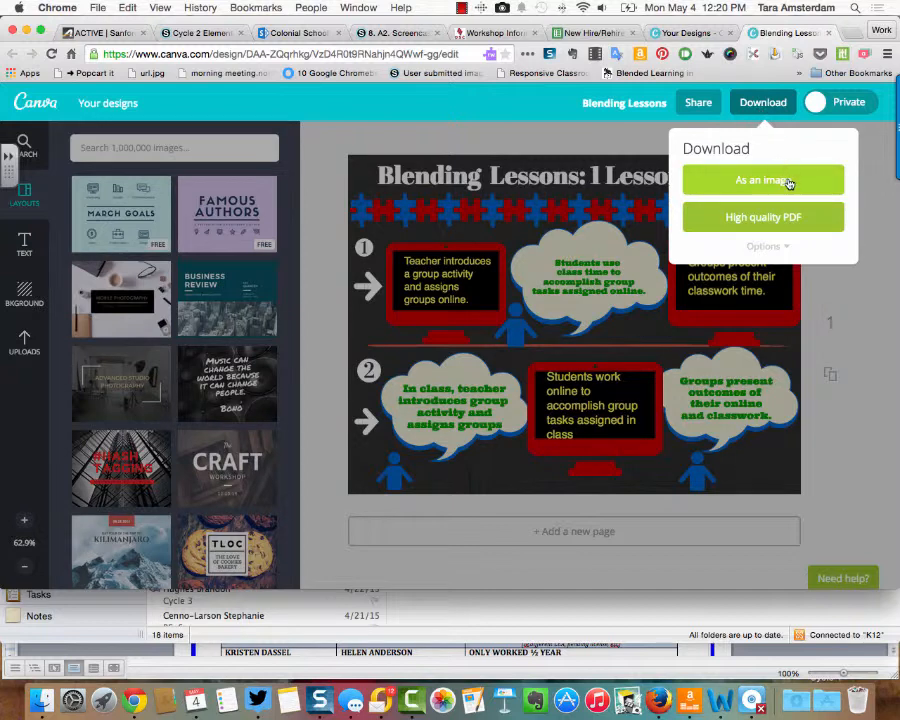
pyautogui.moveTo(808, 230)
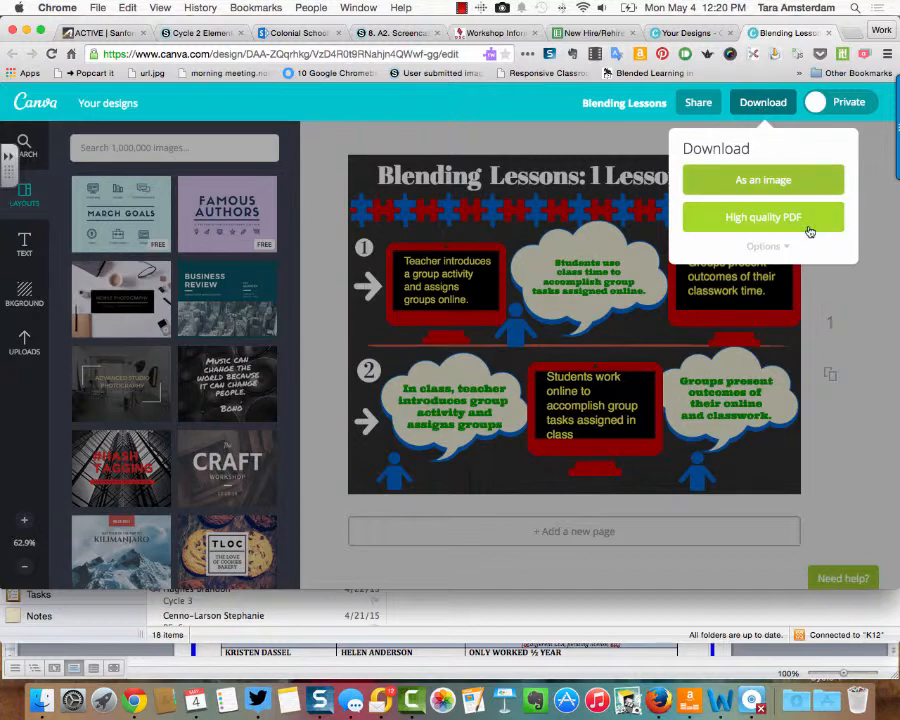
pyautogui.moveTo(764, 180)
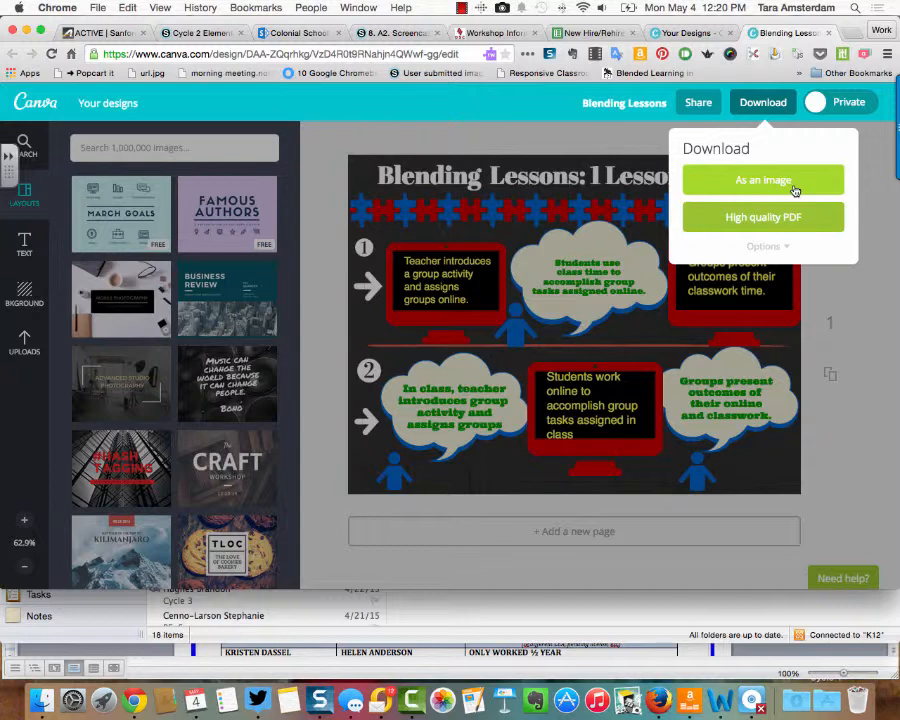
pyautogui.moveTo(816, 202)
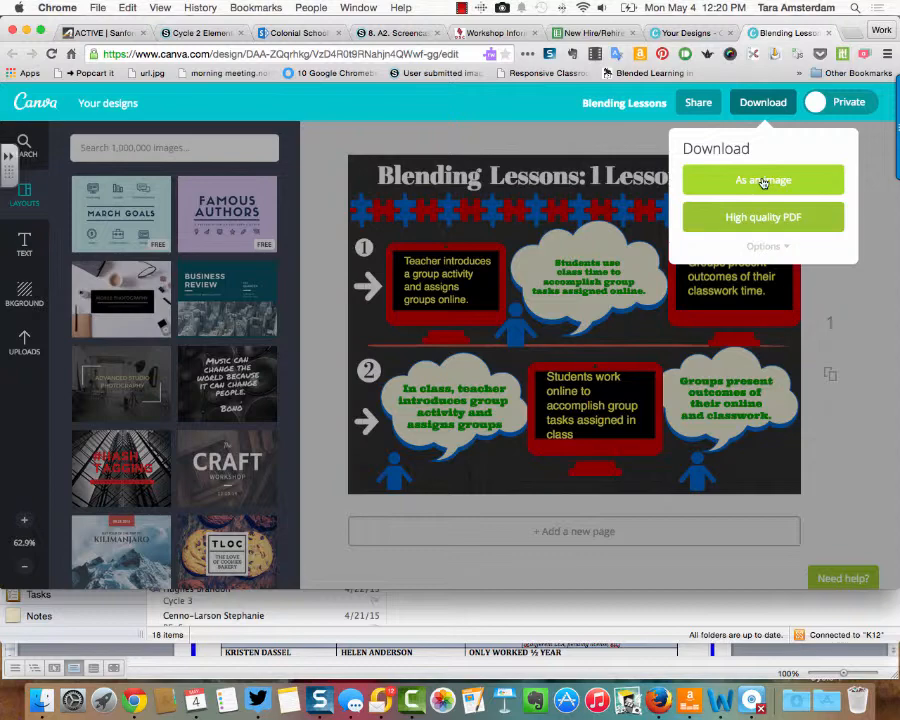
# Step: Save the design as a PNG image to the Desktop and dismiss the 'Your design is ready' popup
pyautogui.click(764, 180)
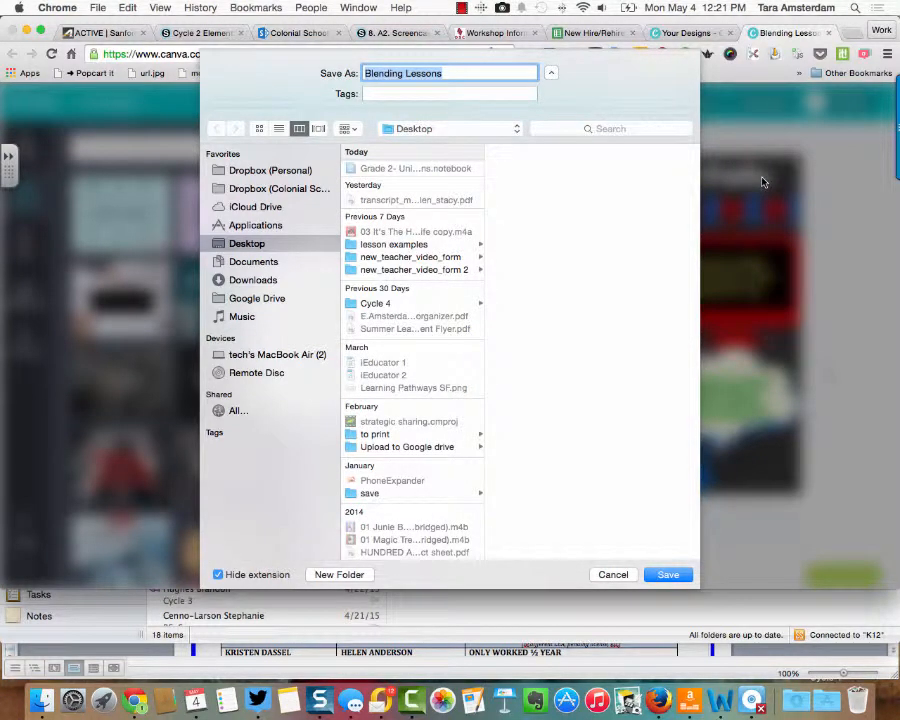
pyautogui.click(668, 574)
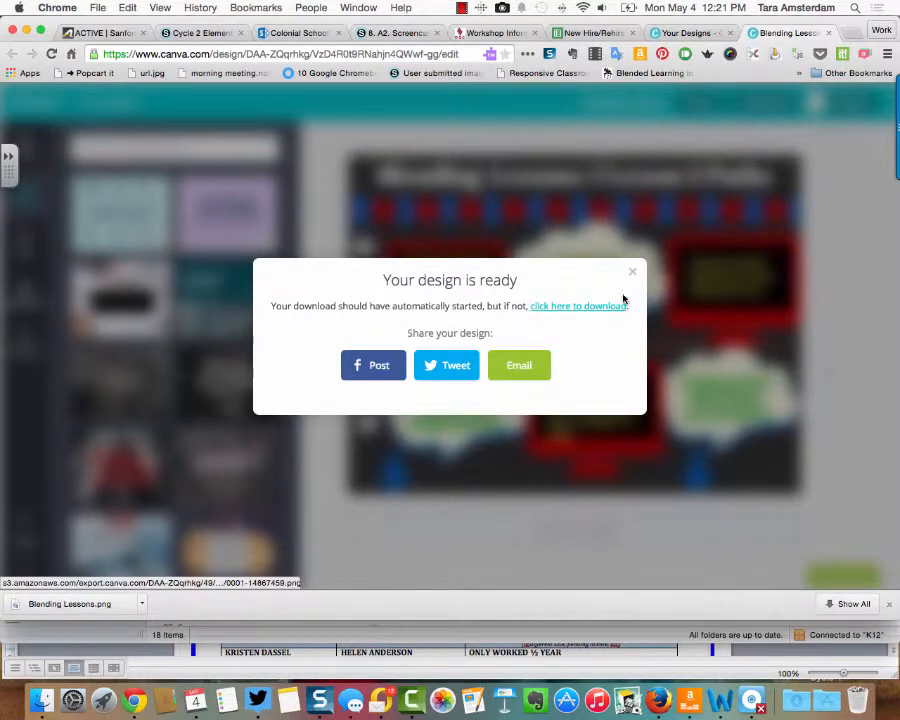
pyautogui.click(632, 272)
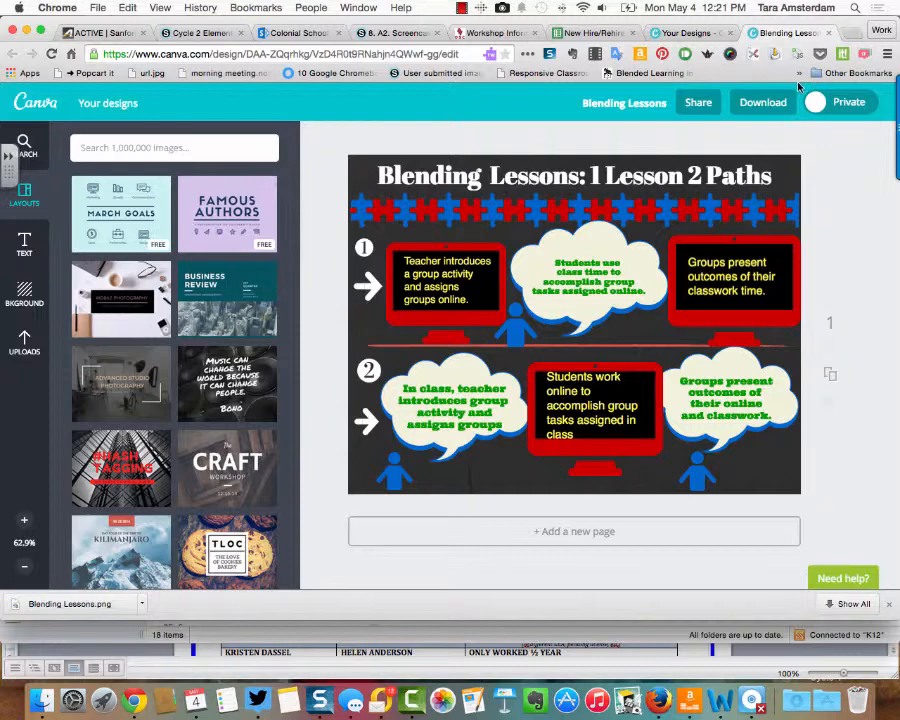
# Step: Save the design as a High quality PDF to the Desktop
pyautogui.click(762, 100)
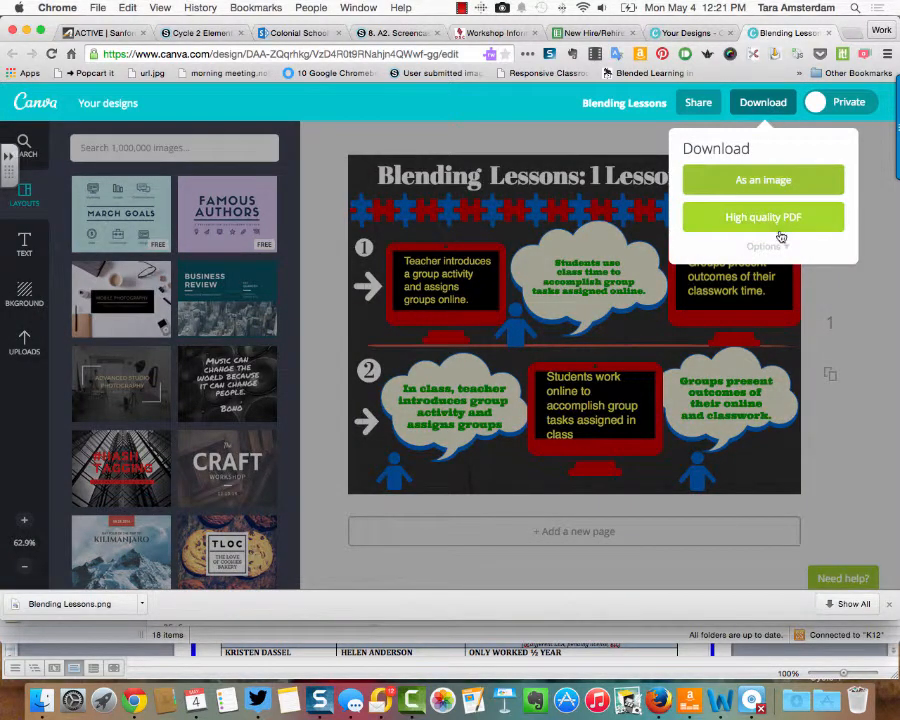
pyautogui.click(764, 216)
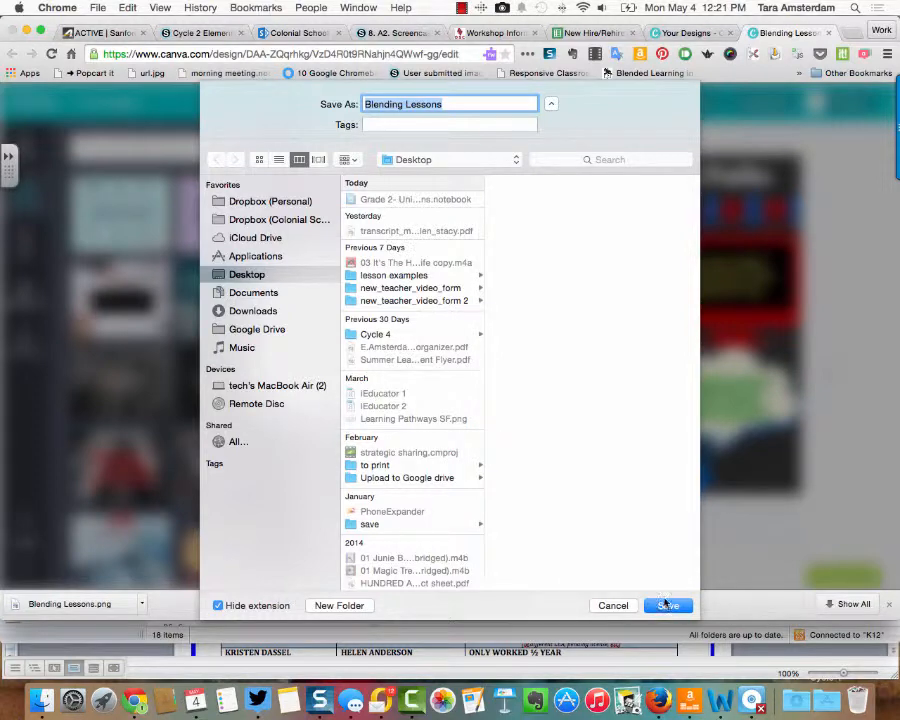
pyautogui.click(668, 604)
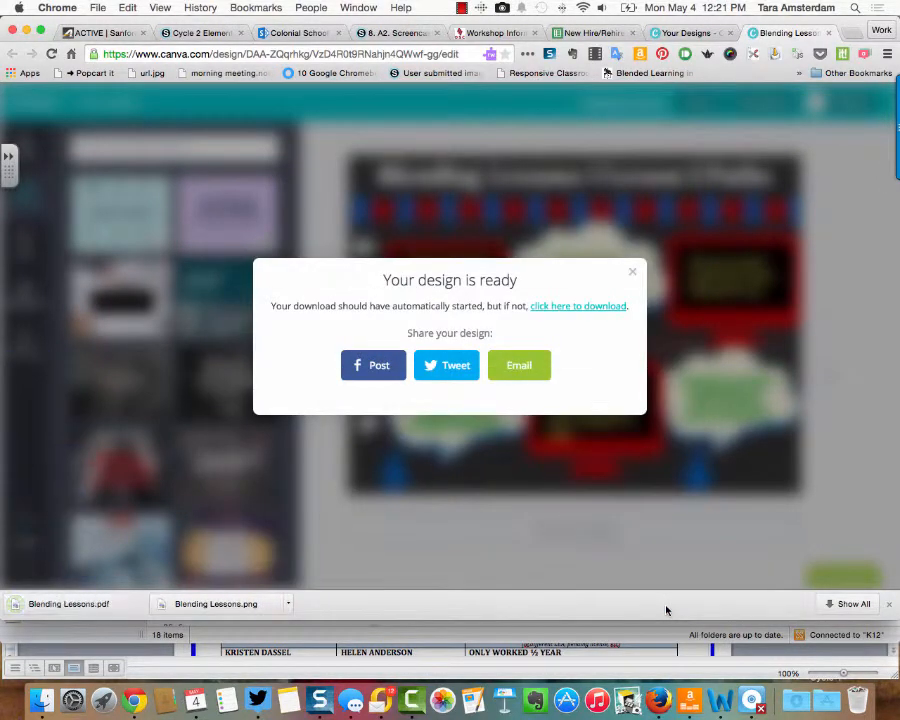